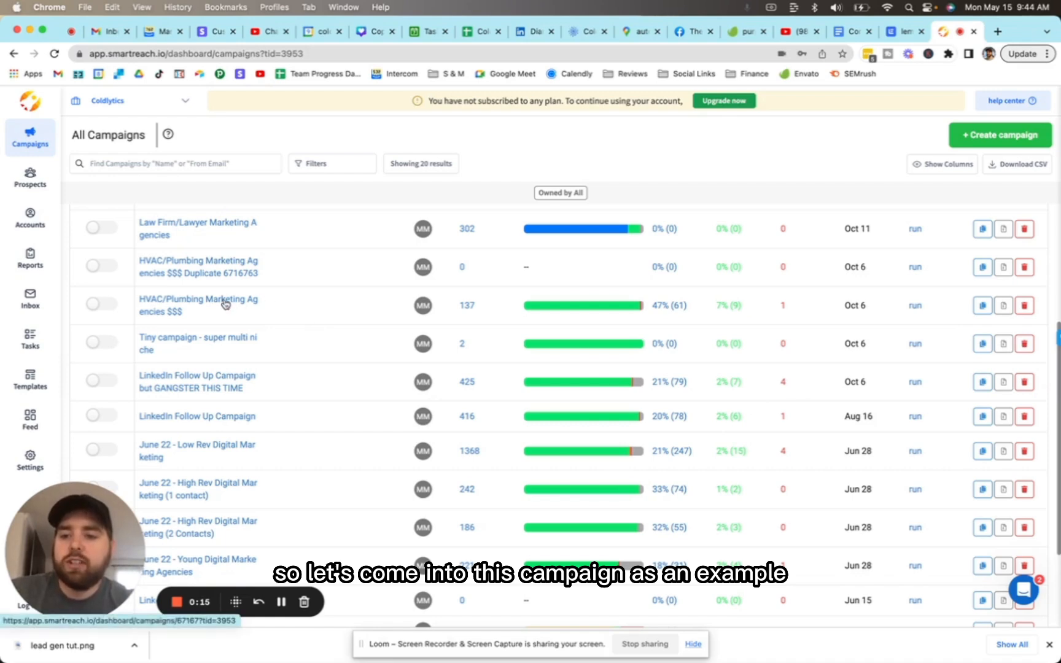
Step: Open the HVAC/Plumbing Marketing Agencies $$$ campaign's Email Setup with its 50 emails/day limit
{"action": "left_click", "coordinate": [197, 305]}
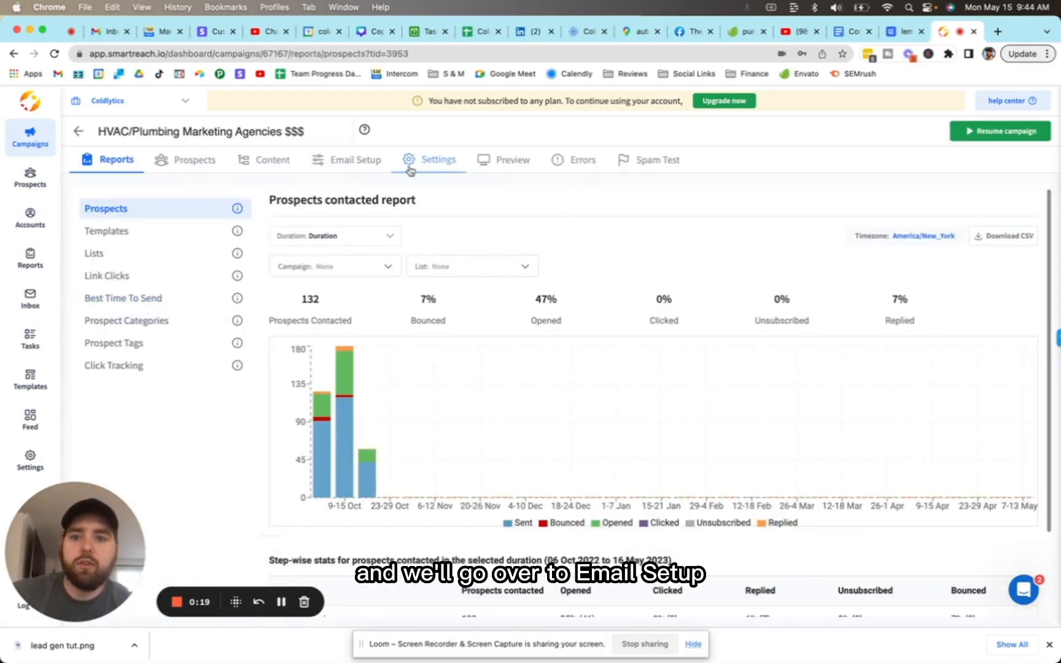
{"action": "left_click", "coordinate": [355, 160]}
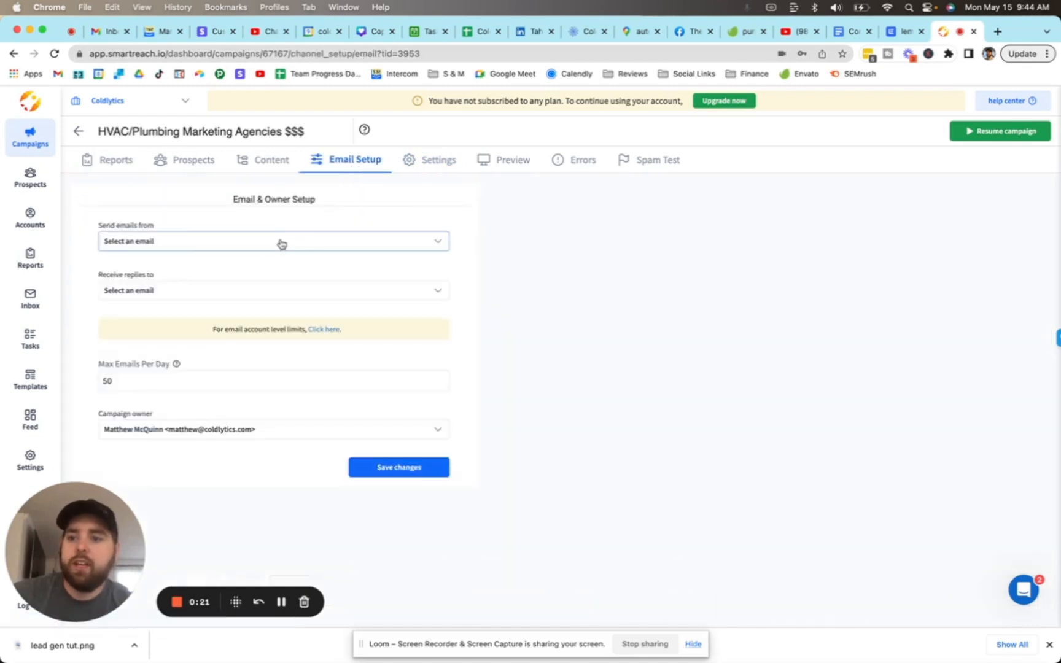
{"action": "left_click", "coordinate": [274, 242]}
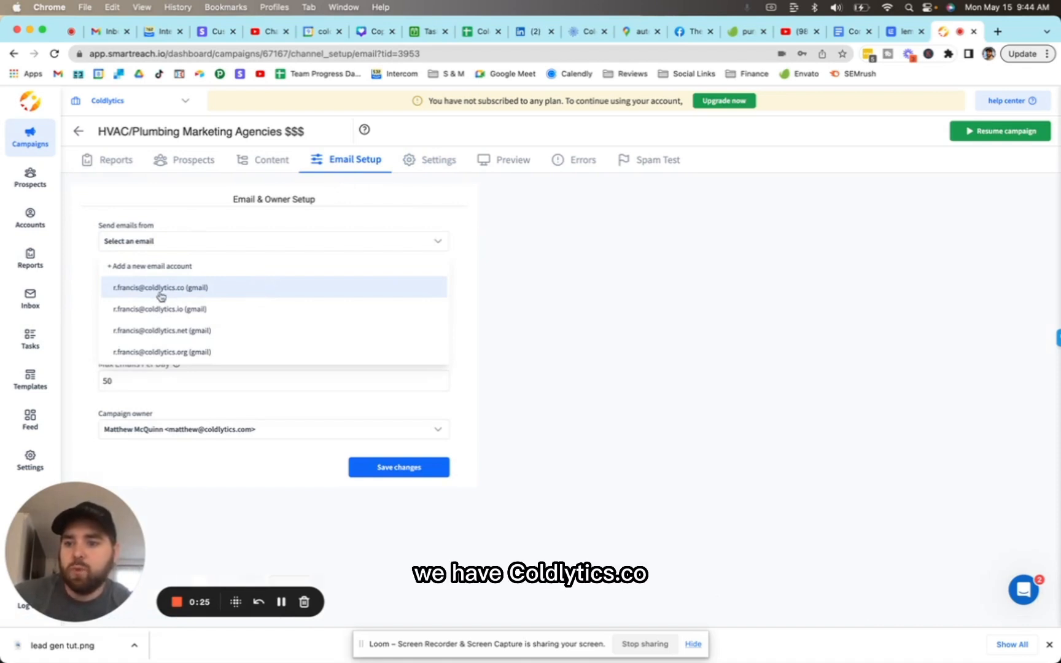
{"action": "mouse_move", "coordinate": [163, 319]}
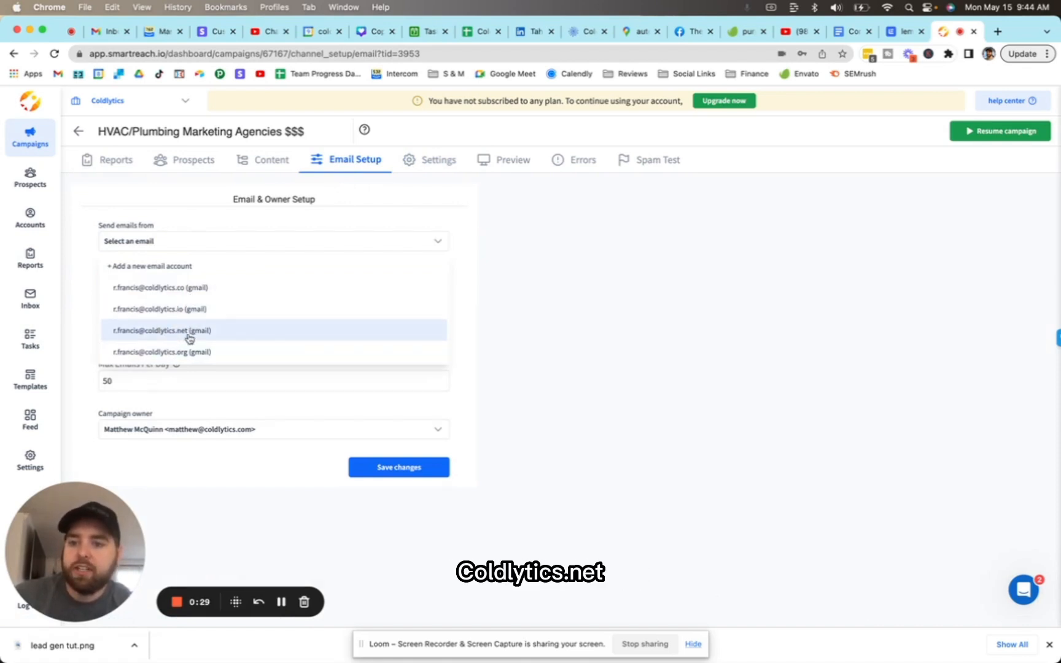
{"action": "mouse_move", "coordinate": [219, 392]}
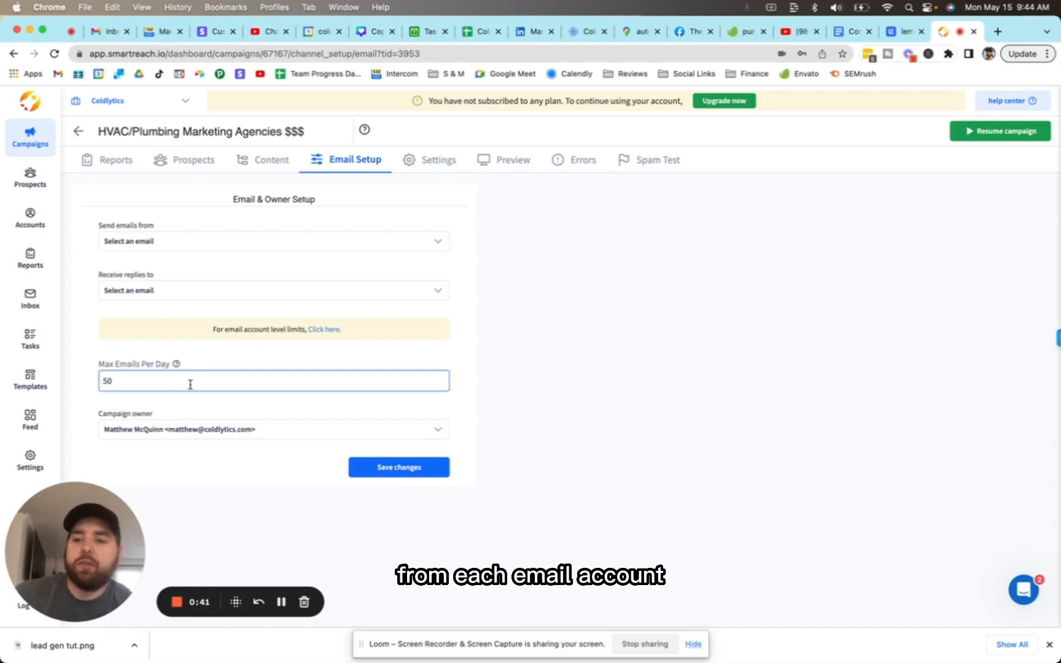
{"action": "left_click", "coordinate": [274, 242]}
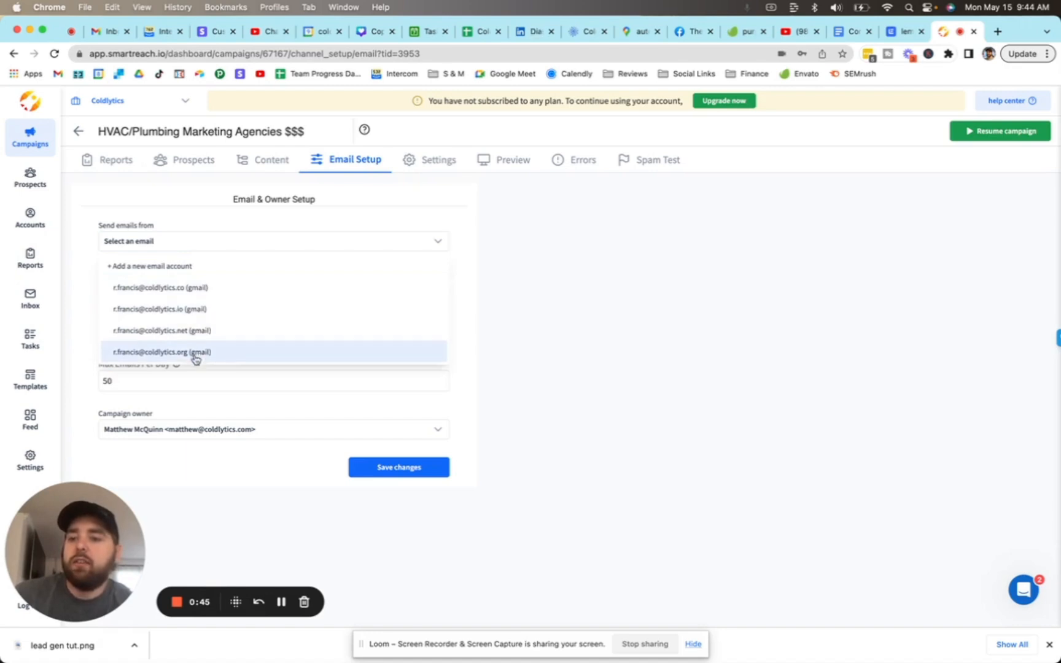
{"action": "mouse_move", "coordinate": [237, 312]}
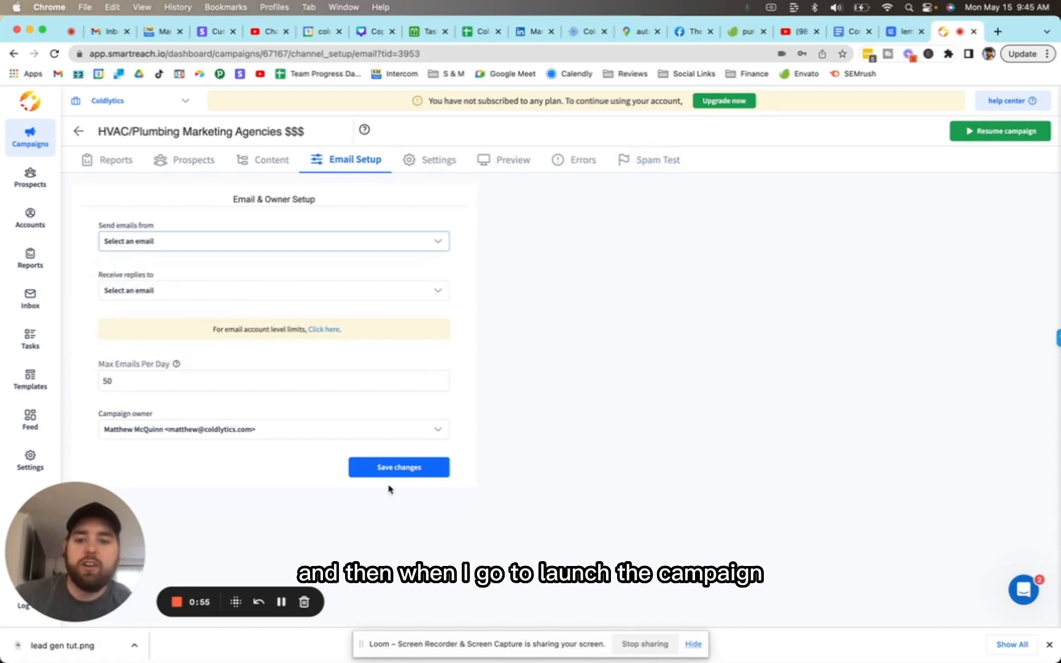
{"action": "mouse_move", "coordinate": [381, 417]}
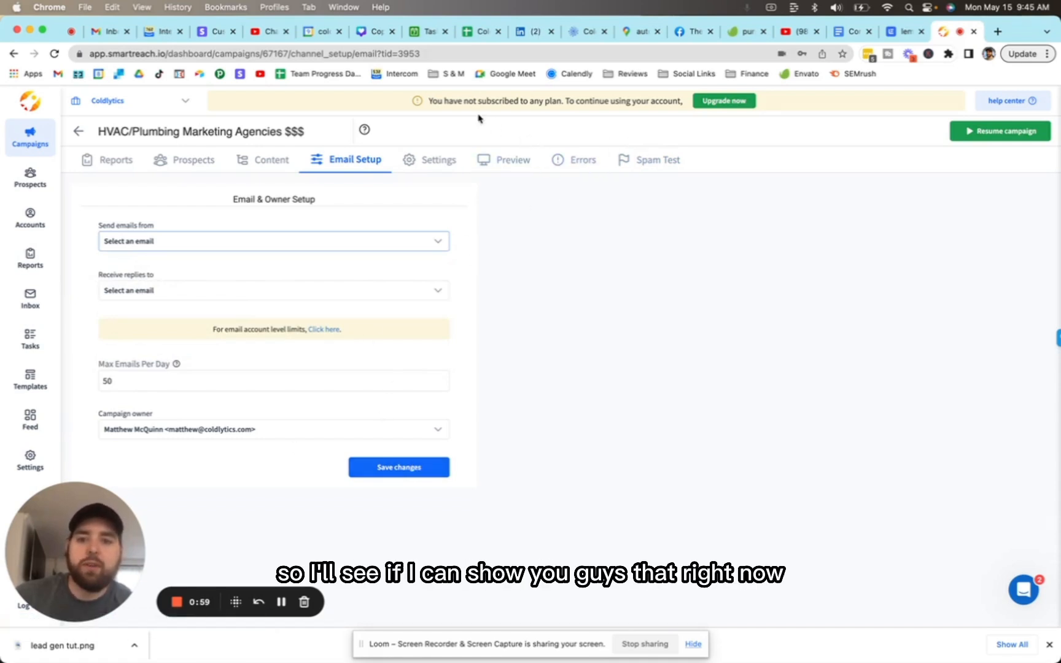
{"action": "mouse_move", "coordinate": [281, 603]}
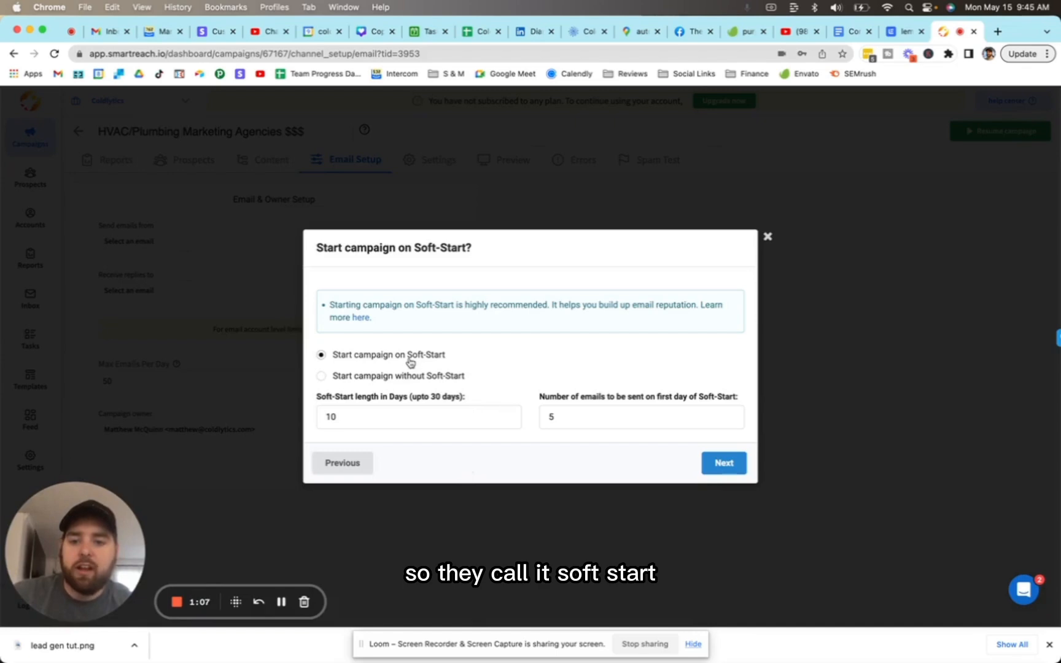
Step: Choose Start campaign on Soft-Start and go to its length-in-days field (10 days, 5 first-day emails)
{"action": "left_click", "coordinate": [393, 417]}
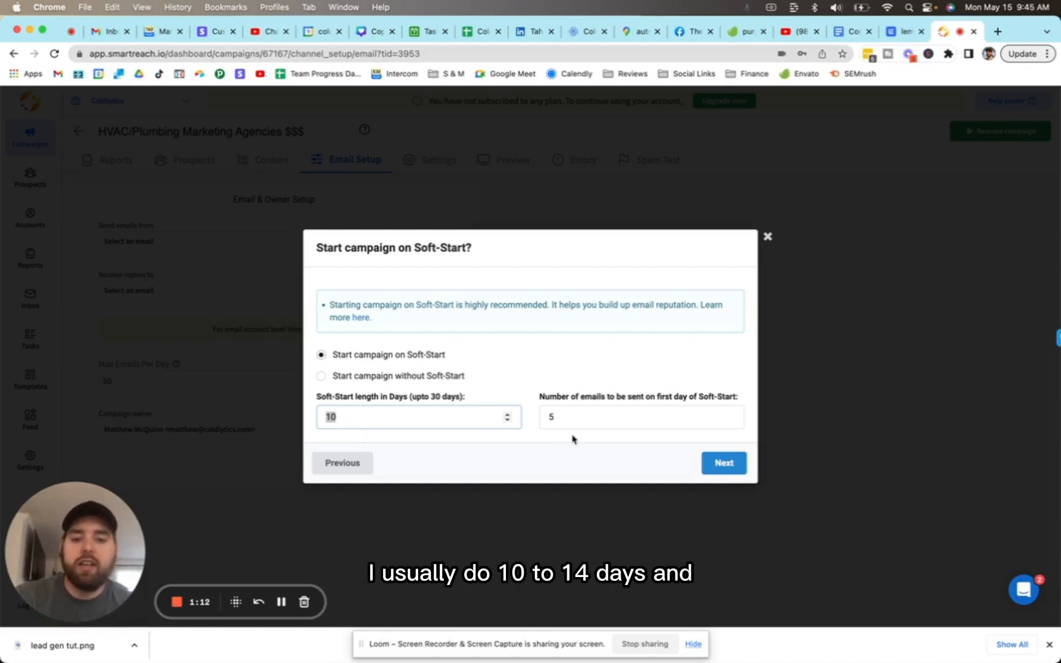
{"action": "left_click", "coordinate": [641, 417]}
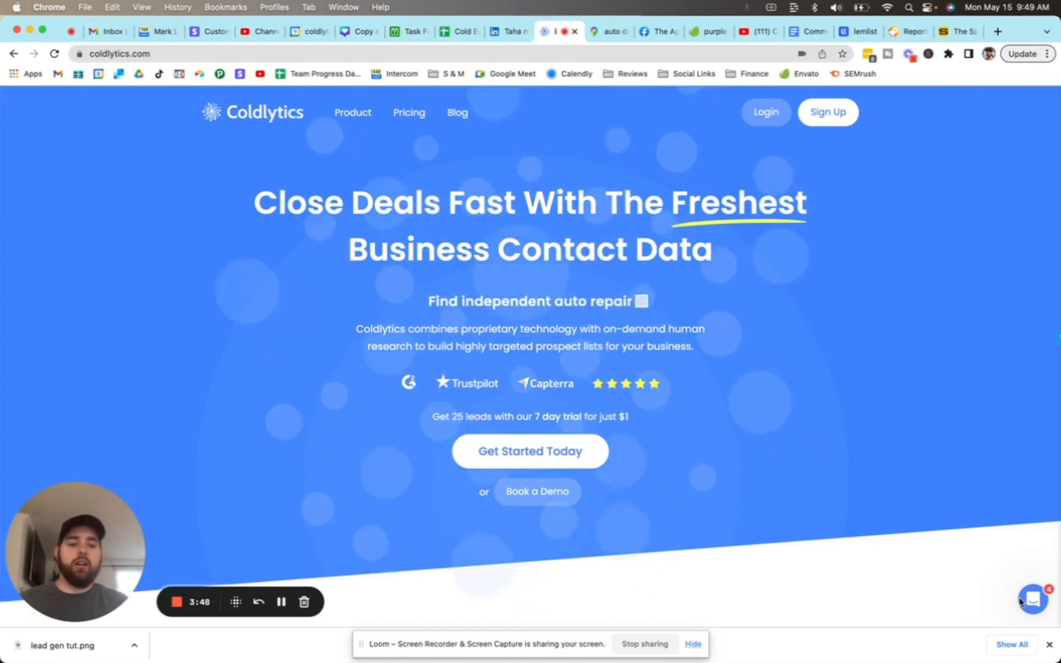
Step: Open the Coldlytics support chat from the bottom-right chat bubble
{"action": "left_click", "coordinate": [1034, 614]}
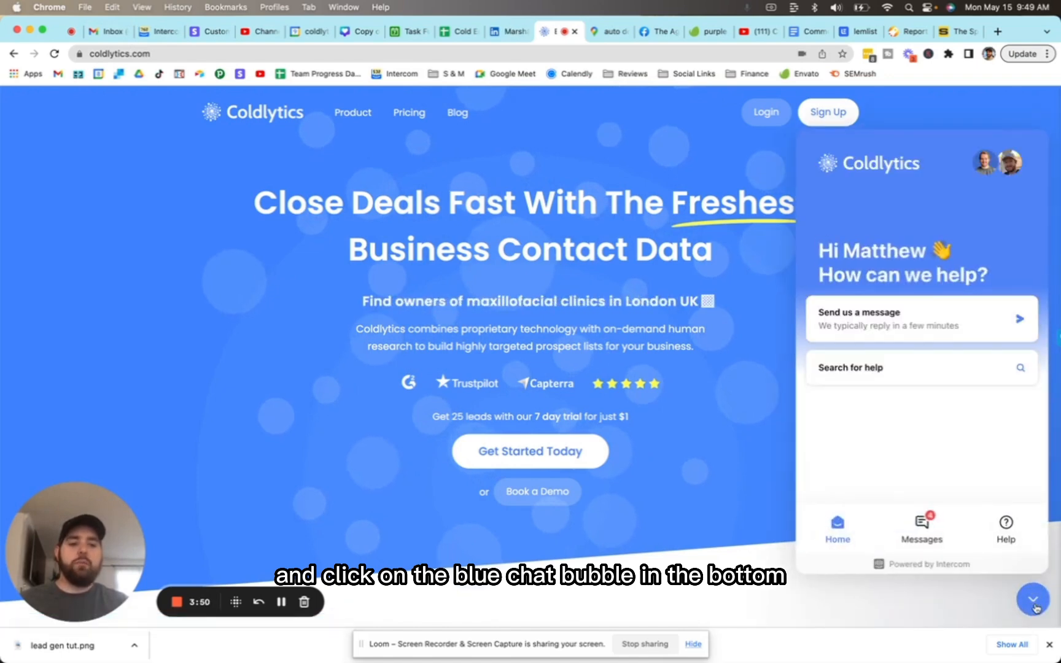